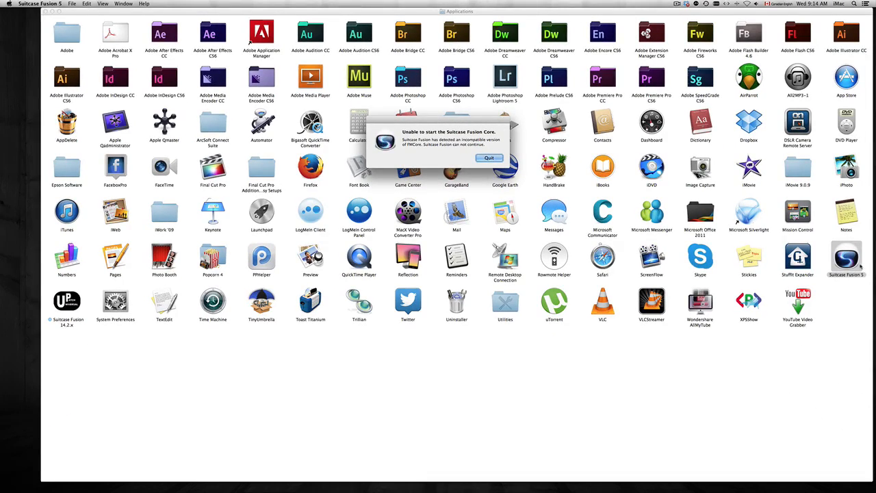
# Quit the Suitcase Fusion core error alert and bring up the Finder Dock icon's options for Go to Folder
pyautogui.click(490, 157)
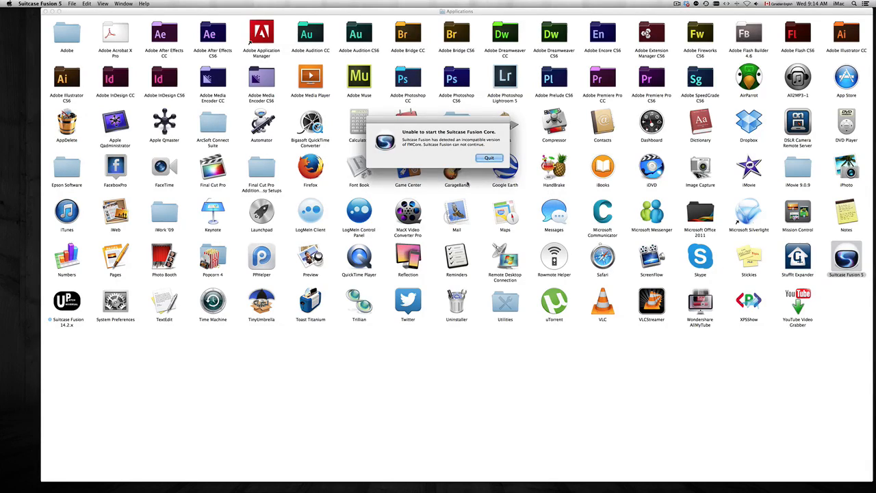
pyautogui.click(489, 159)
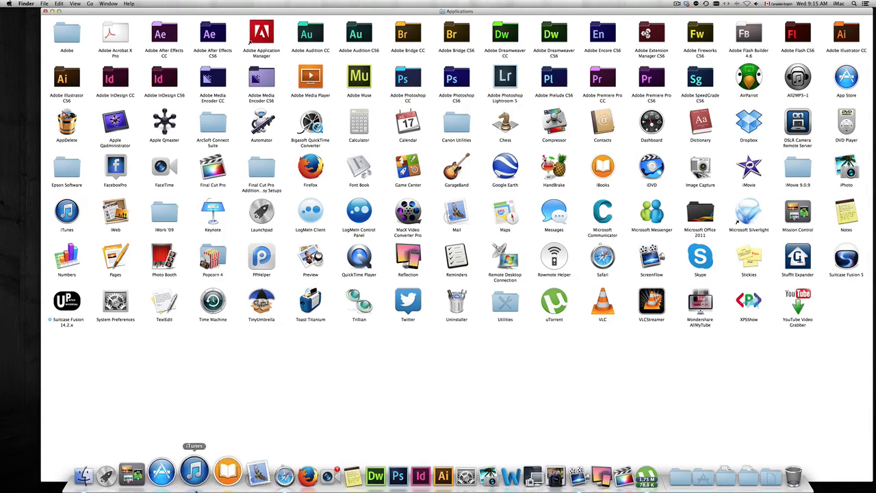
pyautogui.moveTo(101, 472)
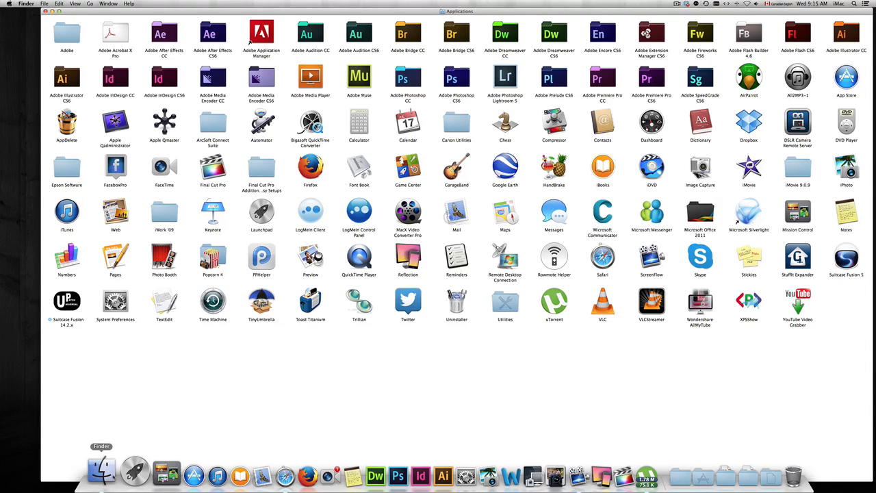
pyautogui.rightClick(101, 472)
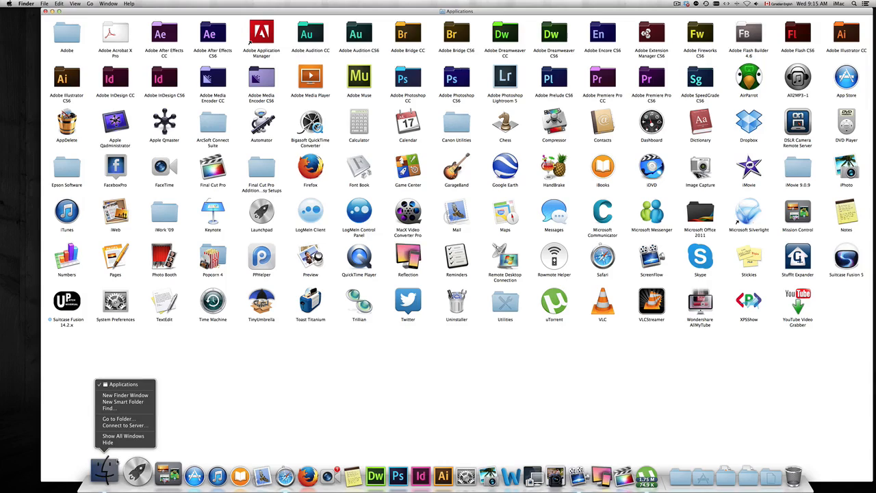
pyautogui.moveTo(121, 419)
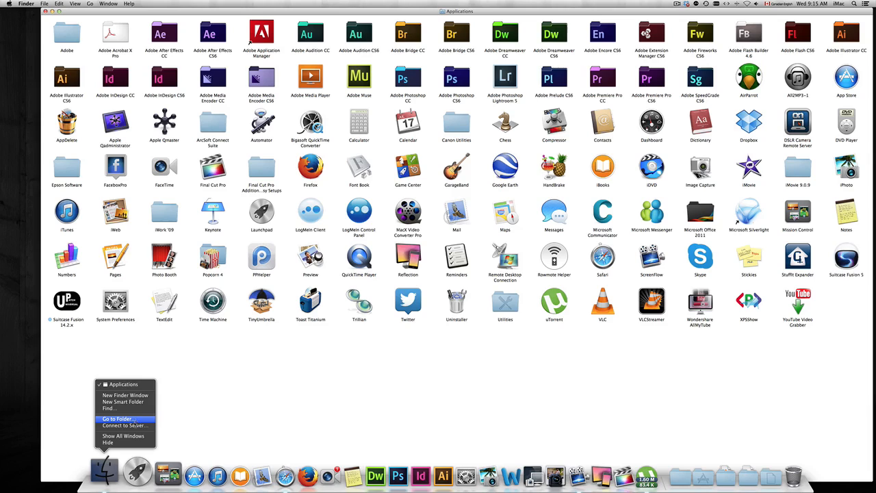
pyautogui.moveTo(123, 424)
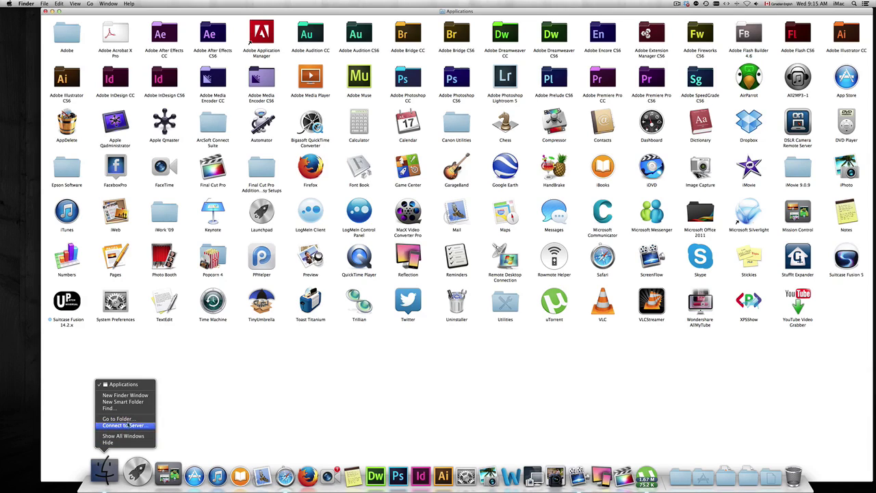
pyautogui.moveTo(117, 419)
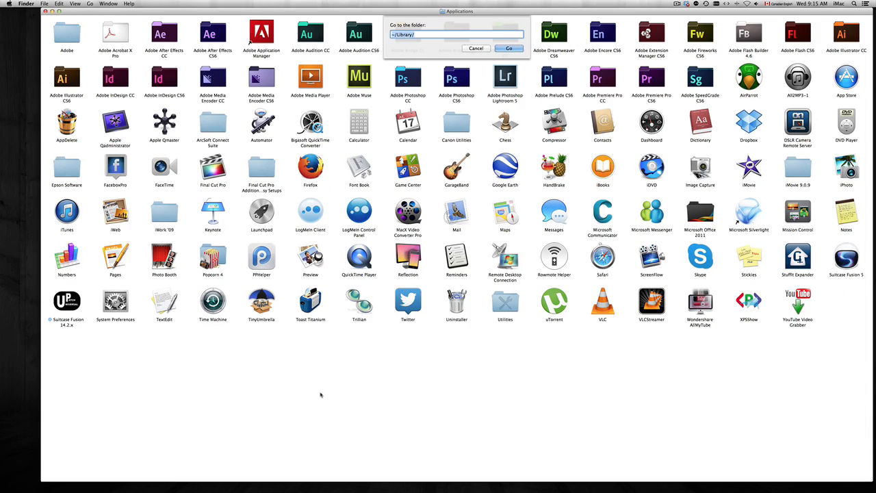
pyautogui.moveTo(335, 377)
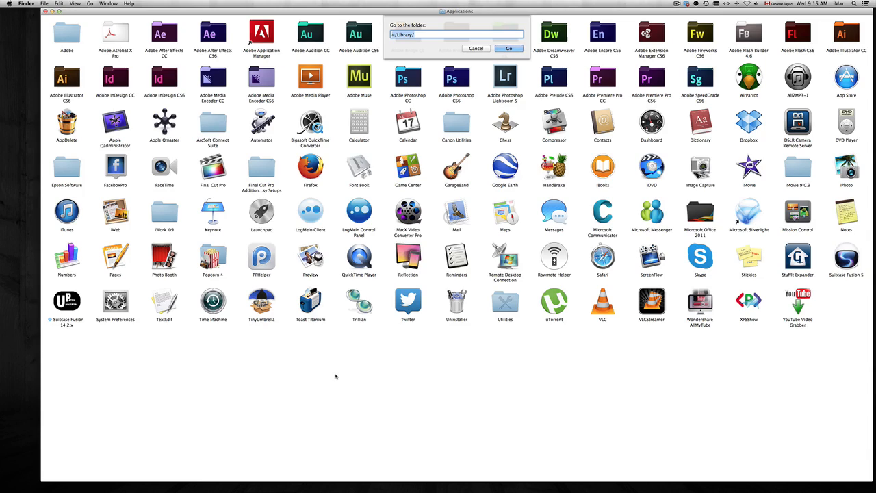
pyautogui.moveTo(475, 230)
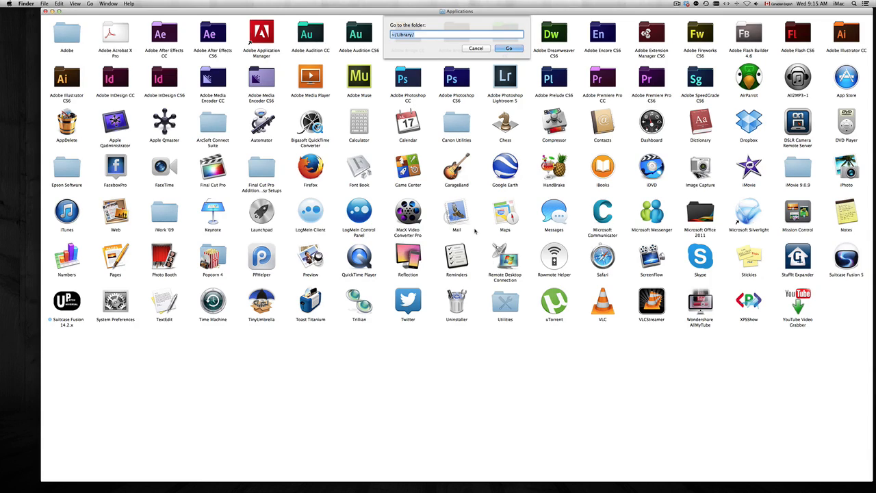
pyautogui.moveTo(479, 227)
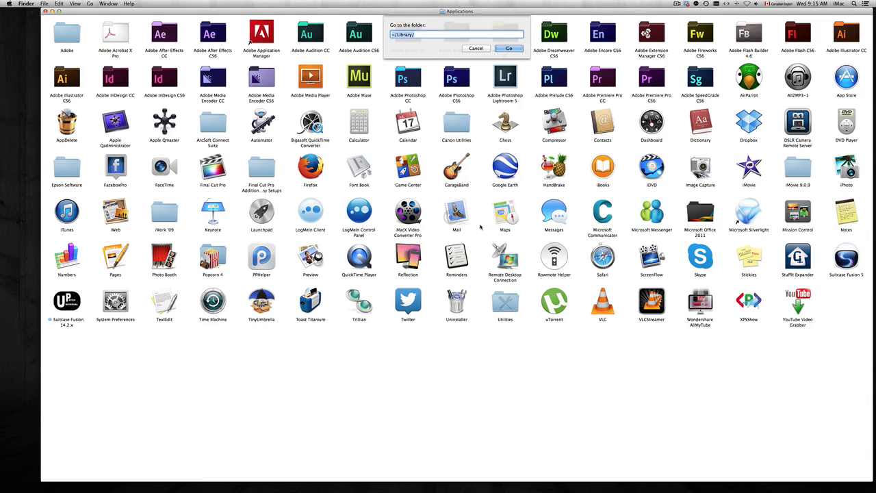
pyautogui.moveTo(520, 185)
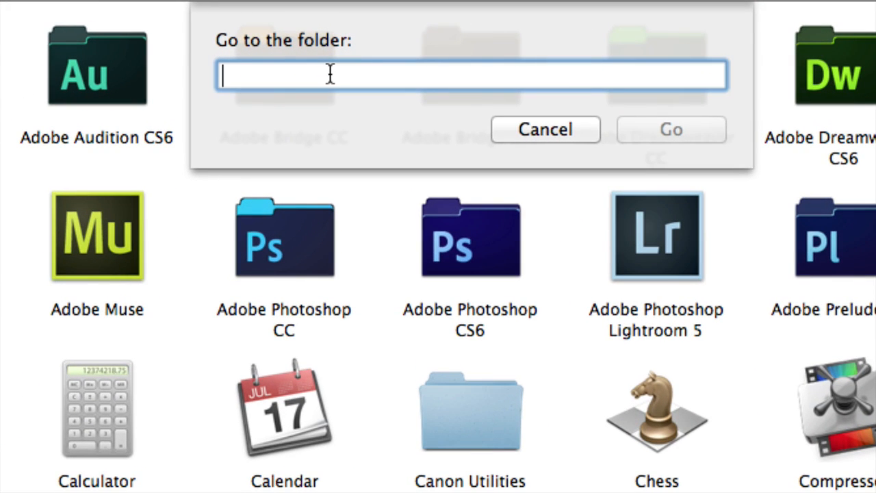
# Enter the path ~/.Extensis in the go-to-folder field
pyautogui.write('~/.Extensis')
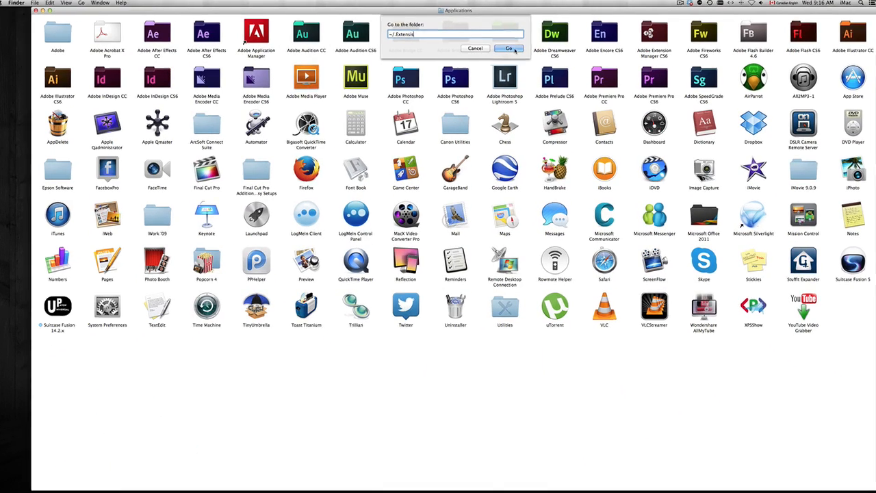
# Go to the hidden .Extensis folder and move its FMCore folder to the Trash
pyautogui.click(508, 47)
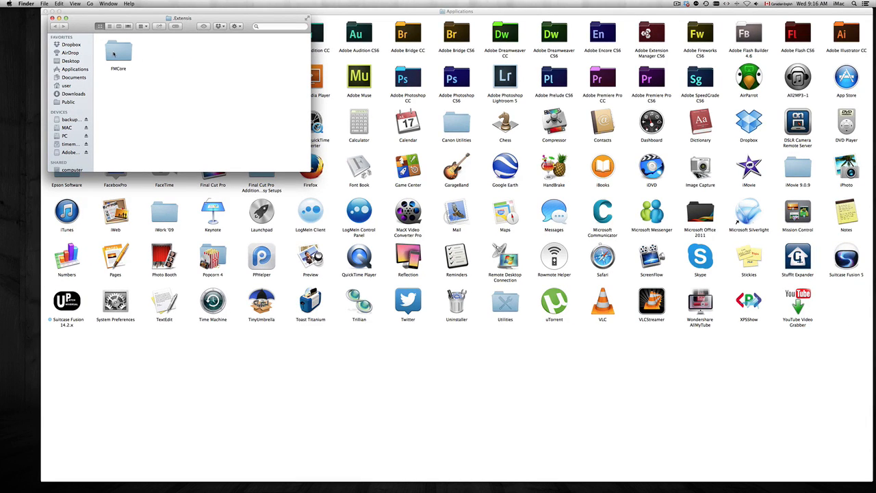
pyautogui.rightClick(117, 55)
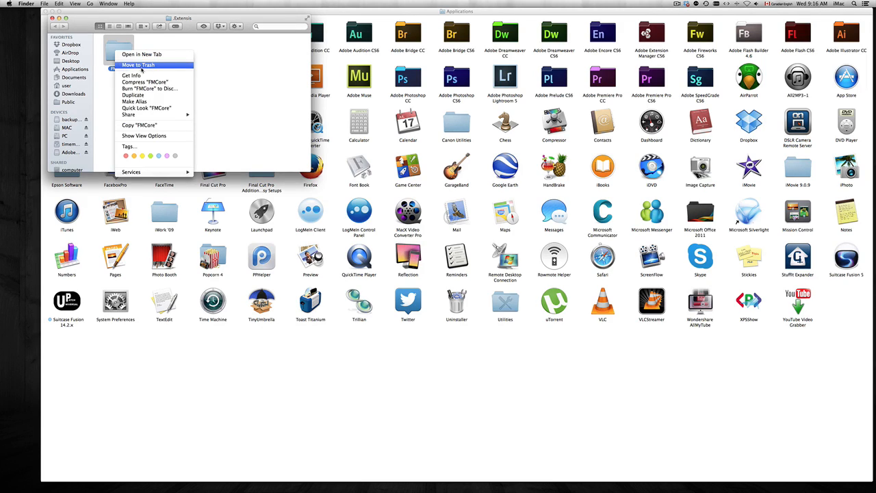
pyautogui.click(118, 52)
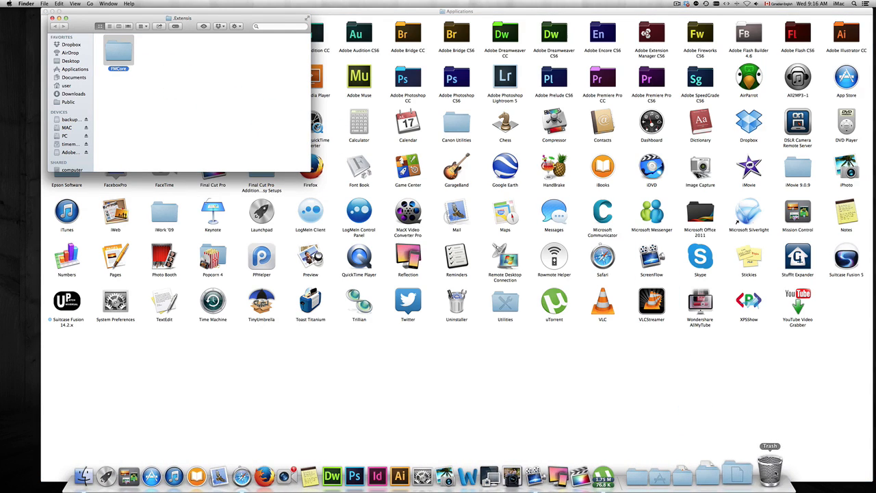
# View the Trash to confirm FMCore is there, then close the Finder windows
pyautogui.click(769, 473)
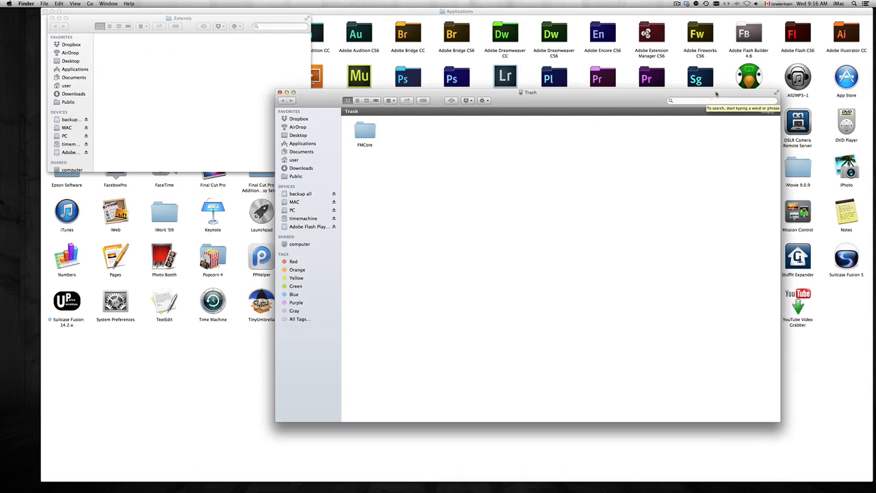
pyautogui.click(768, 111)
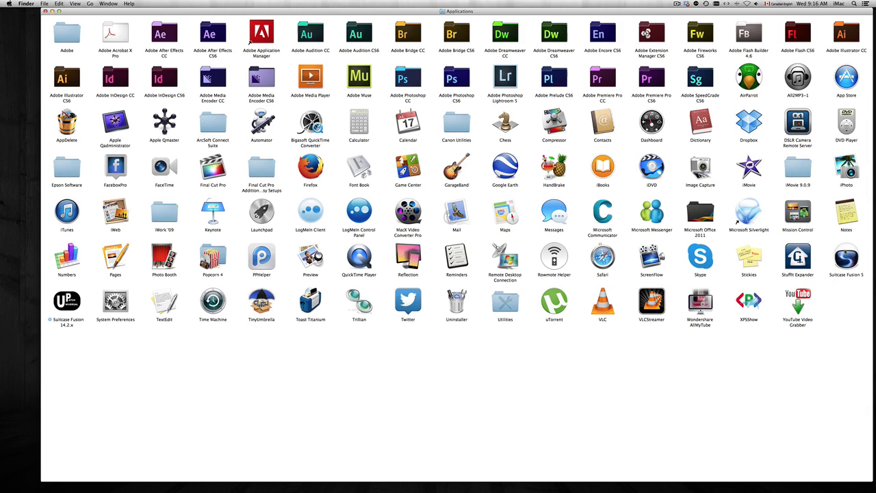
# Launch Suitcase Fusion 5 from Applications so its font library appears
pyautogui.click(846, 257)
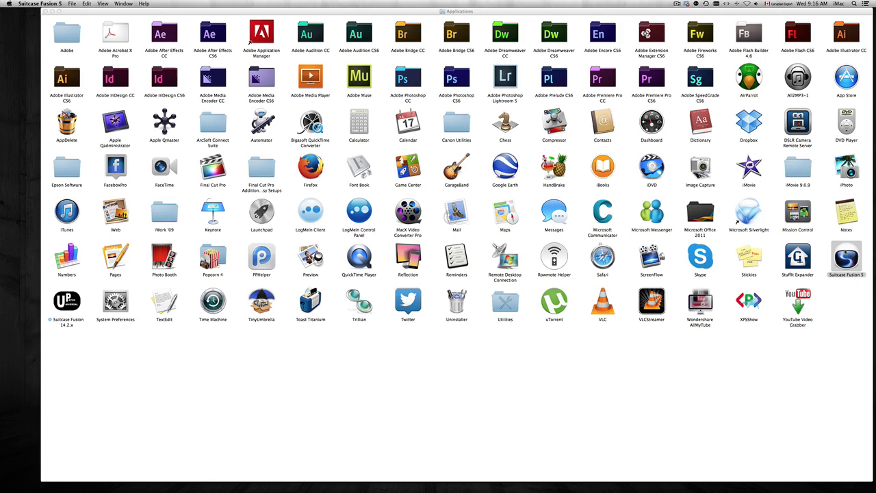
pyautogui.doubleClick(846, 257)
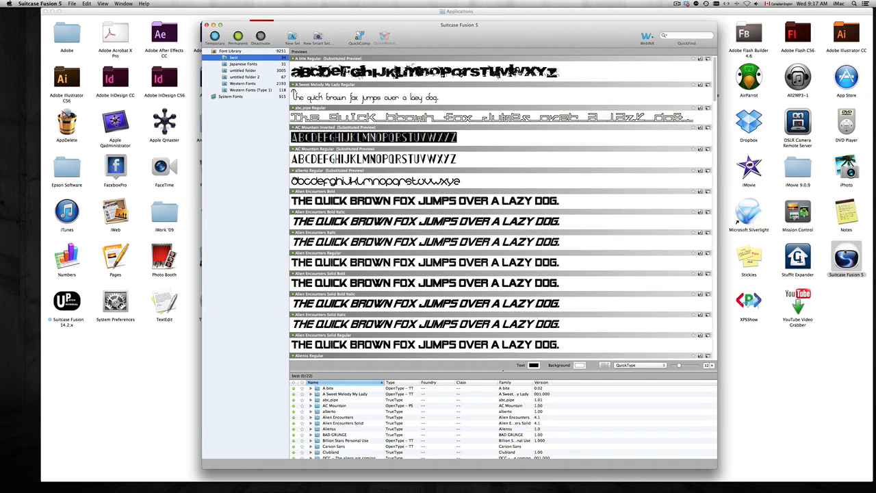
pyautogui.moveTo(510, 32)
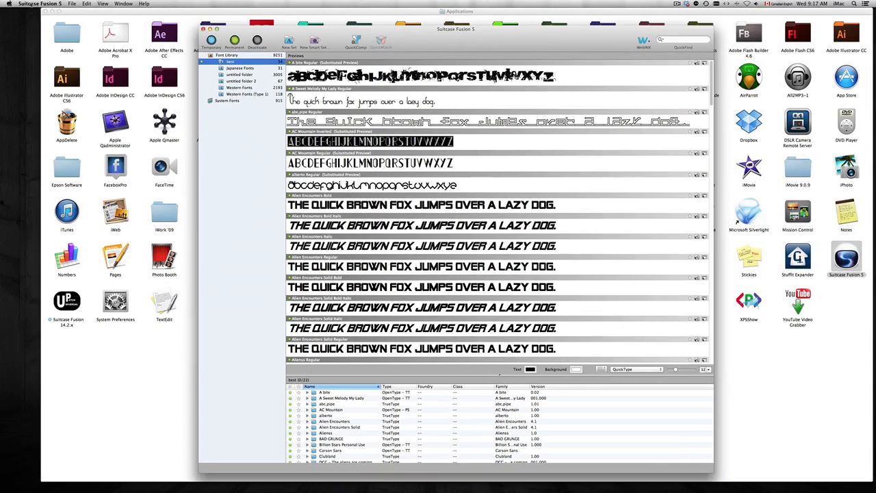
# Quit Suitcase Fusion 5 from its application menu, returning to the Applications folder
pyautogui.click(40, 2)
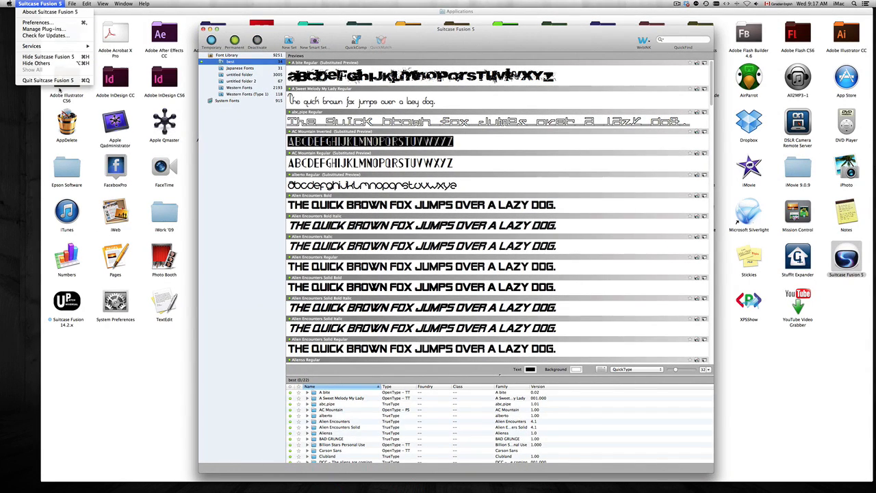
pyautogui.moveTo(48, 80)
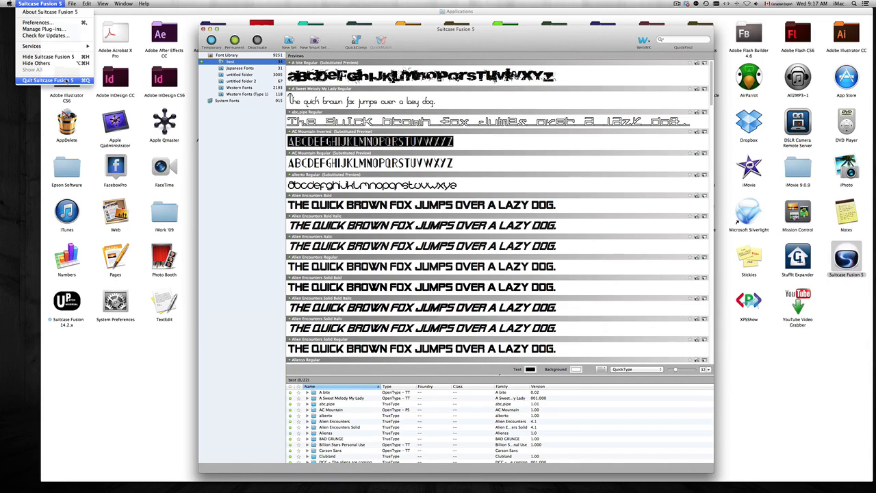
pyautogui.click(48, 79)
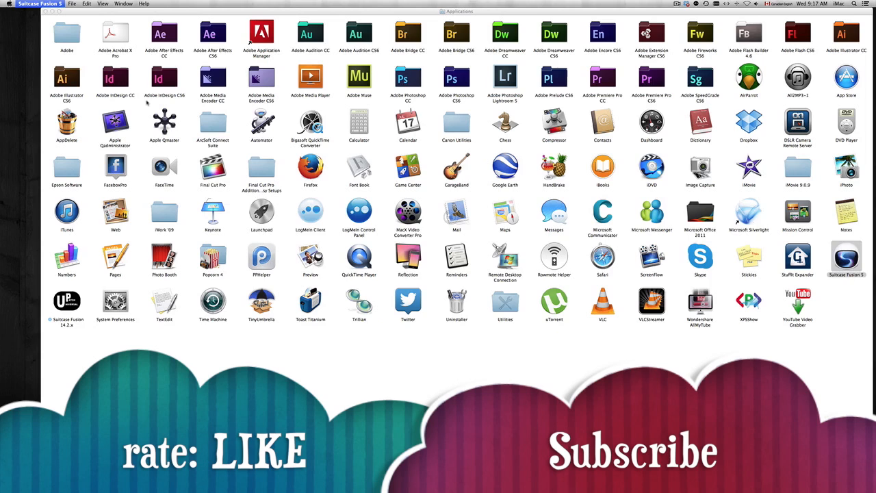